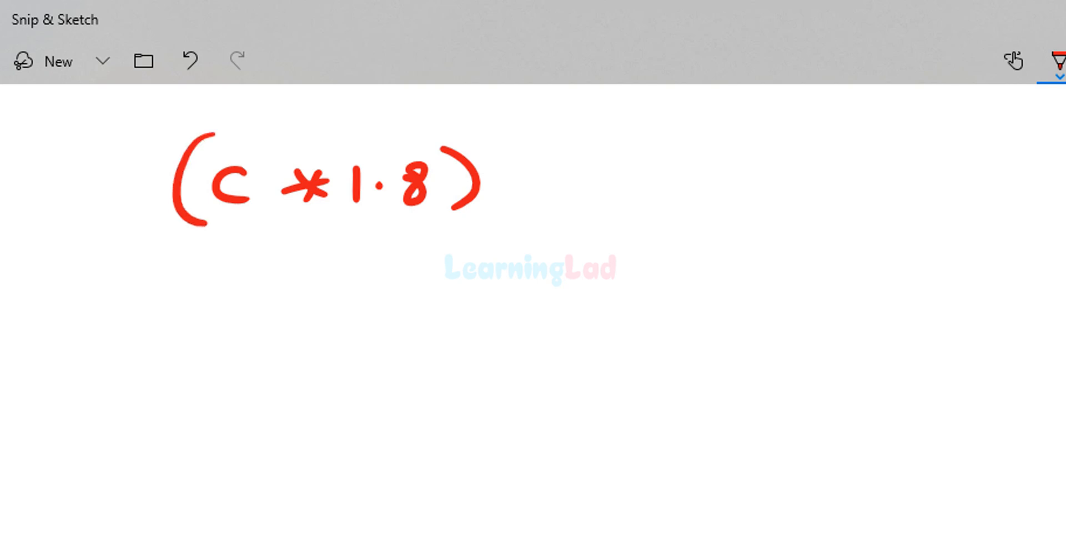
Step: Handwrite the formula F (c*1.8)+32 in red ink on the canvas
drag(531, 190, 626, 184)
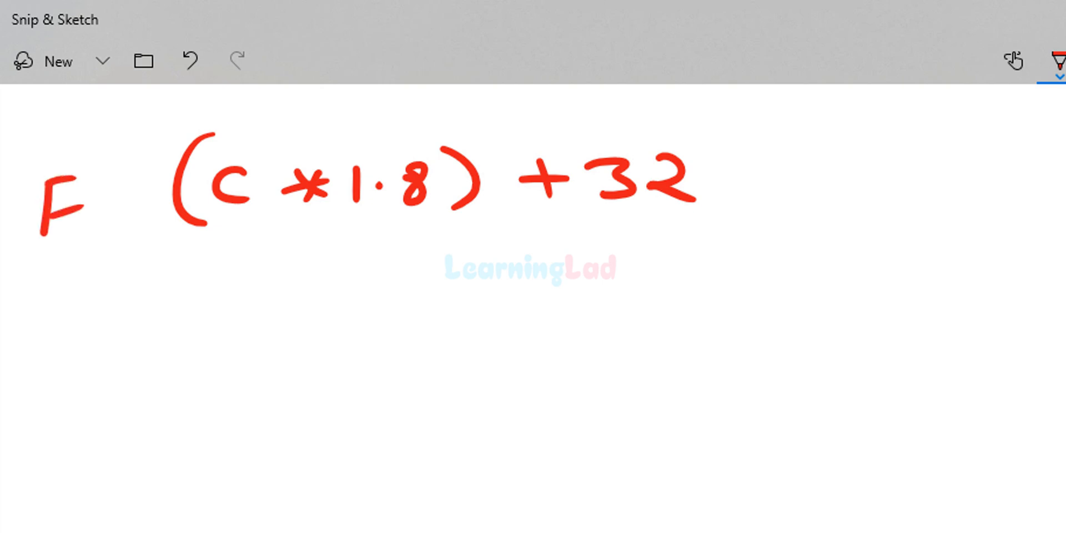
drag(95, 190, 129, 211)
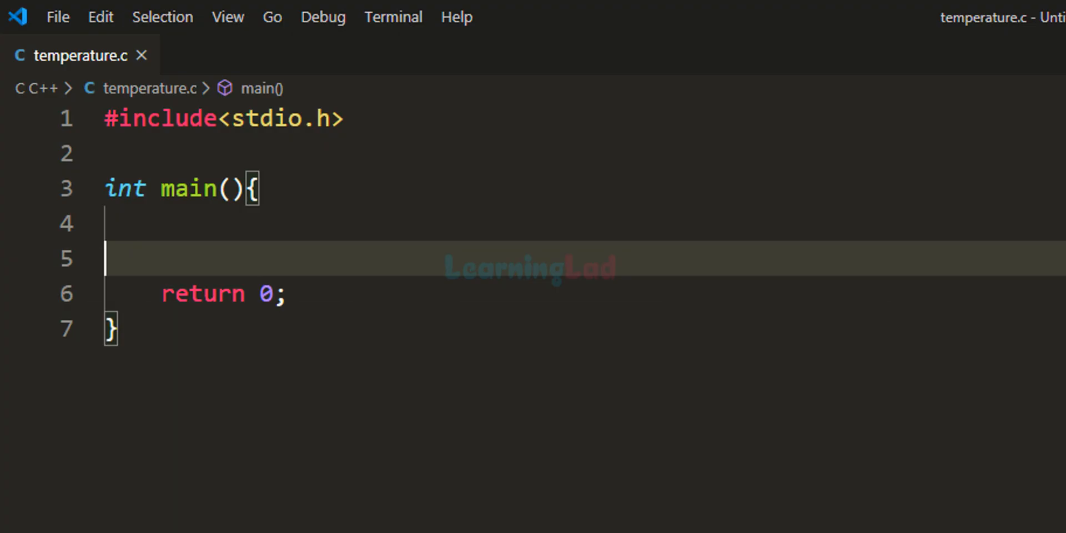
mouse_move(162, 44)
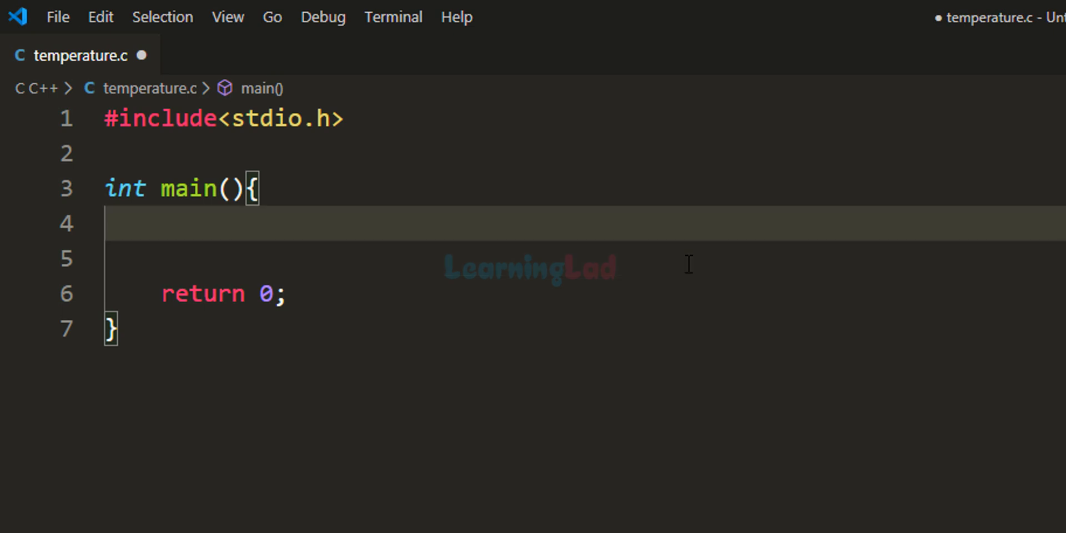
click(160, 223)
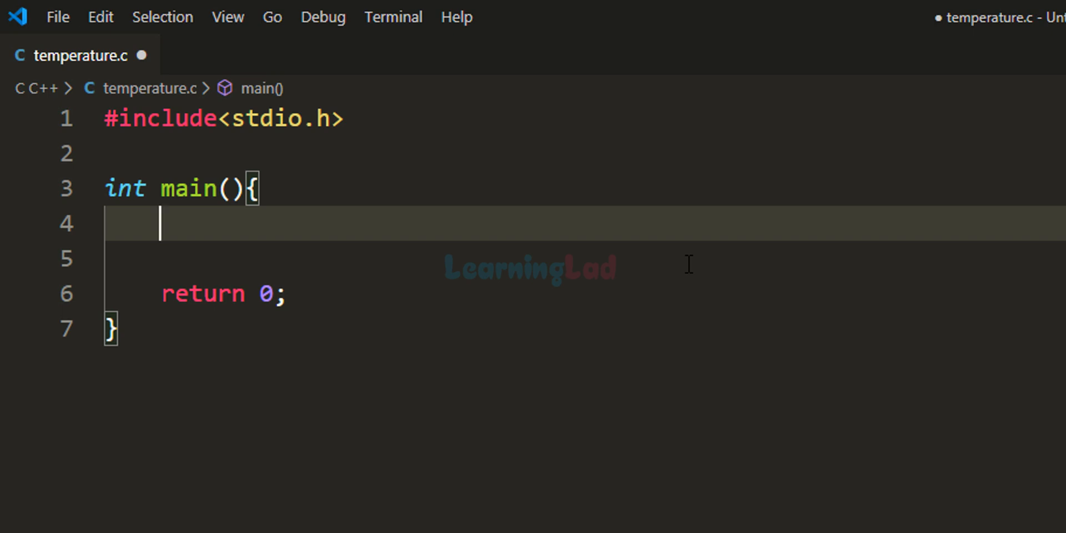
Step: Declare float celsius = 0, fahrenheit; inside main and save the file
text(float)
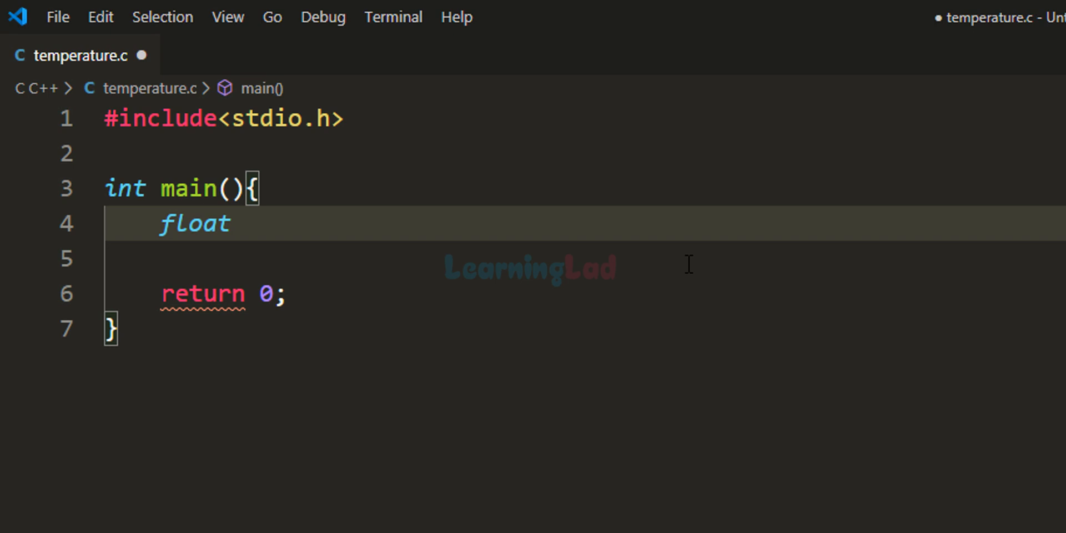
text(ce)
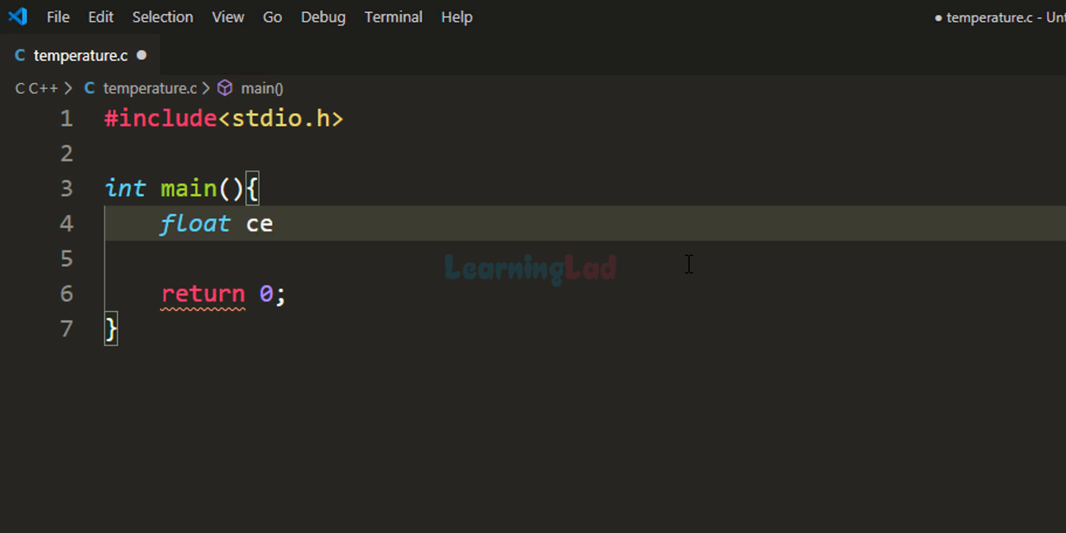
text(lsius)
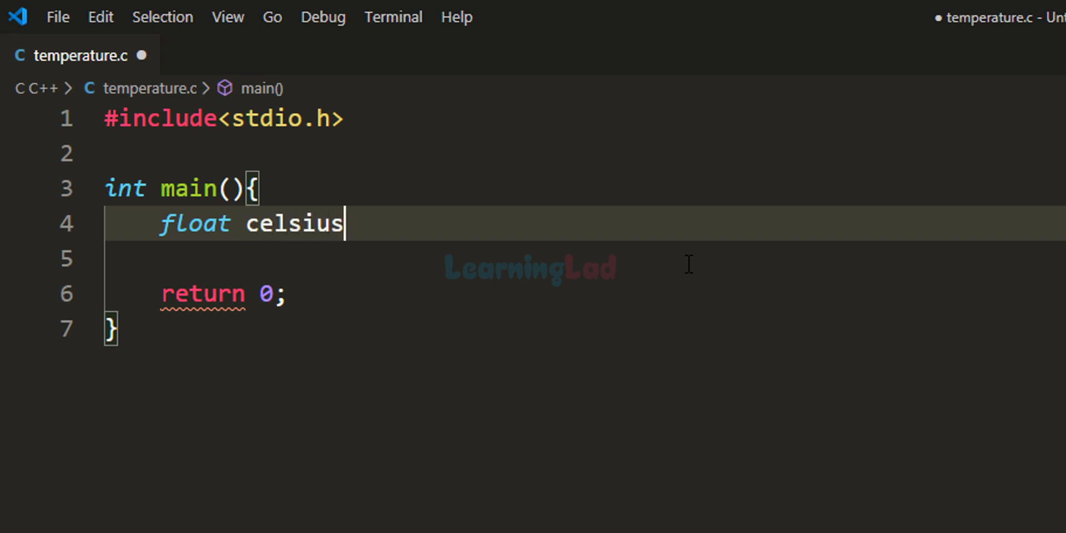
text(,)
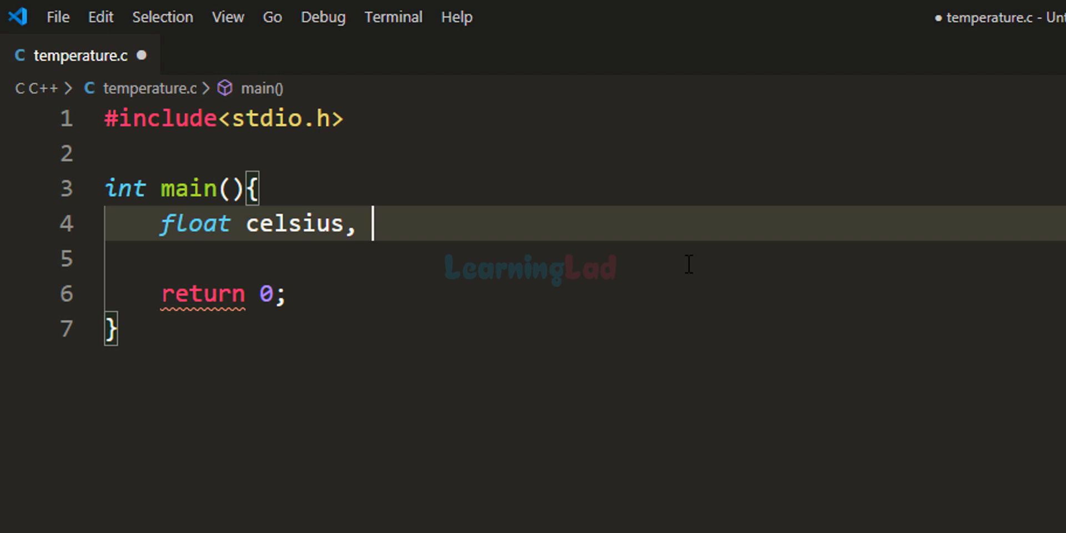
text(fah)
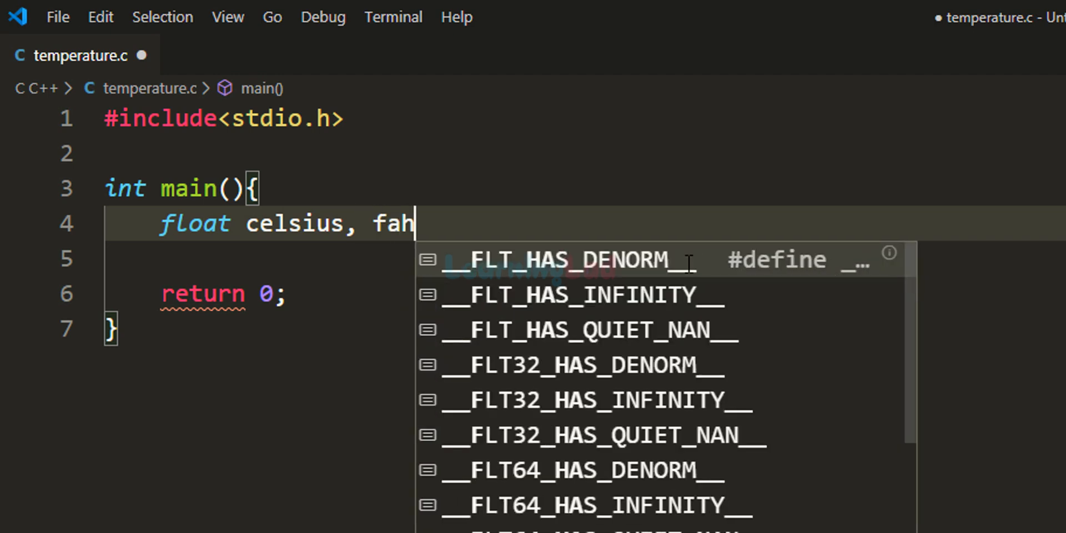
text(renheit;)
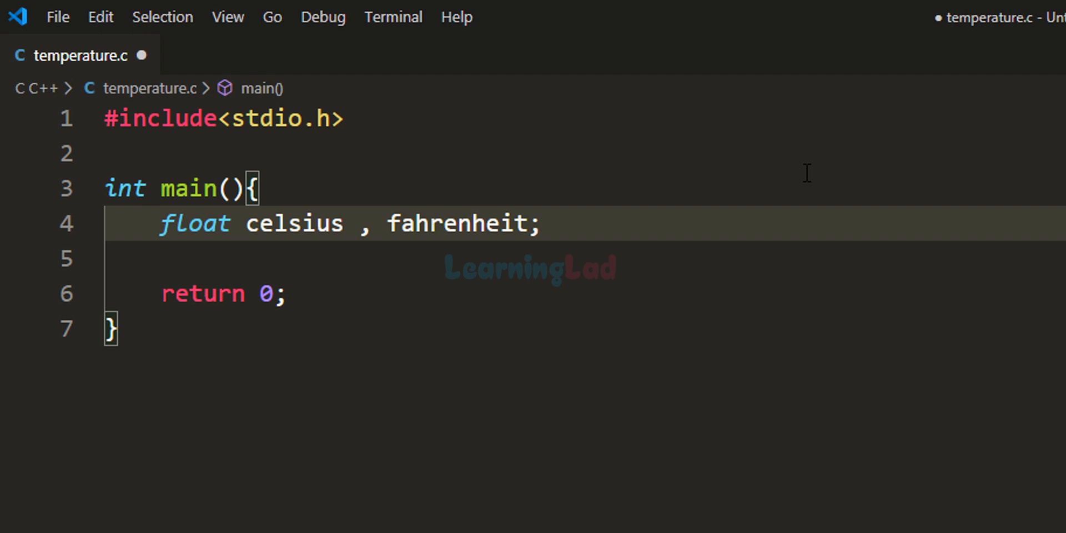
text(=)
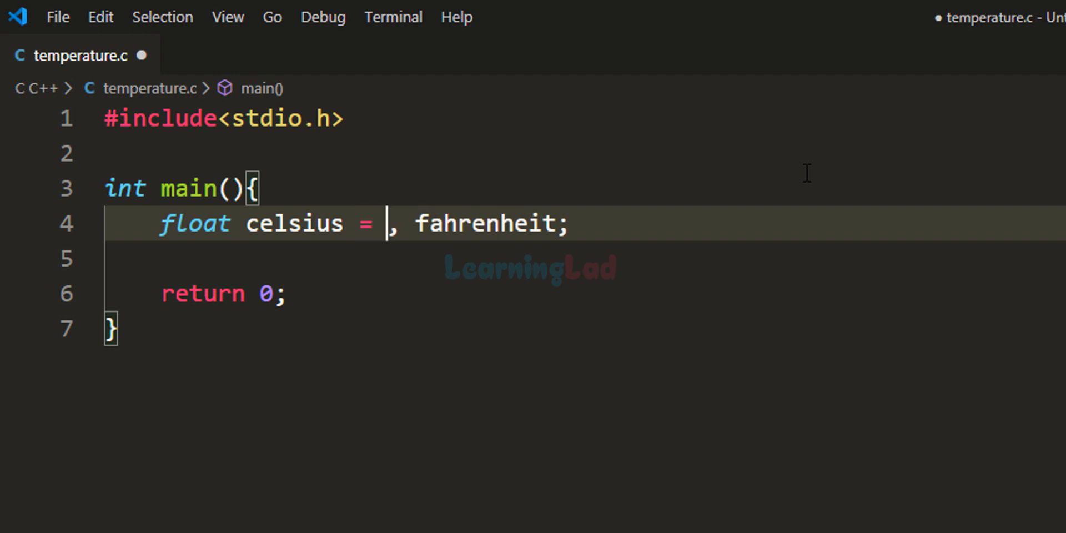
text(0)
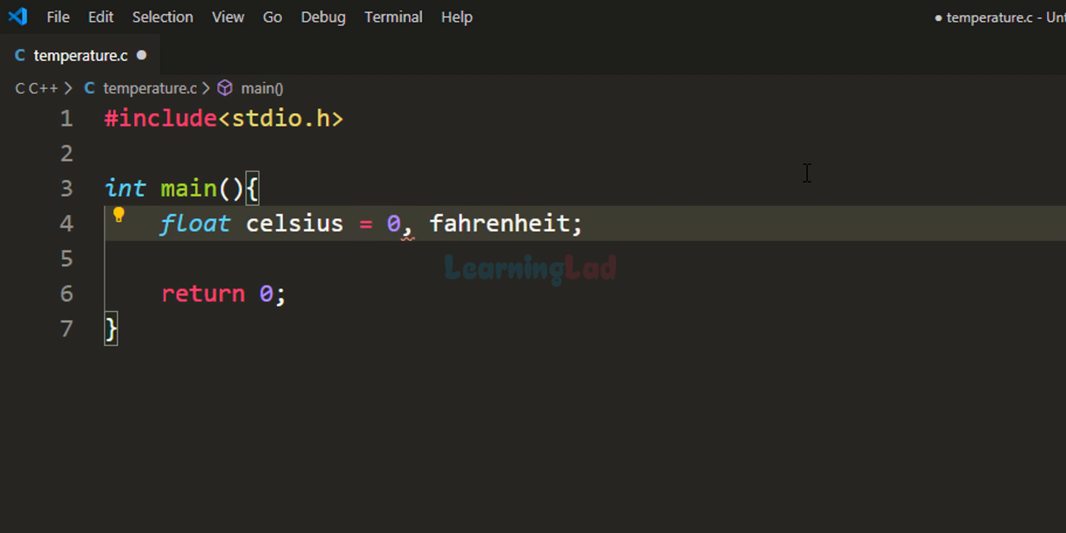
key(ctrl+s)
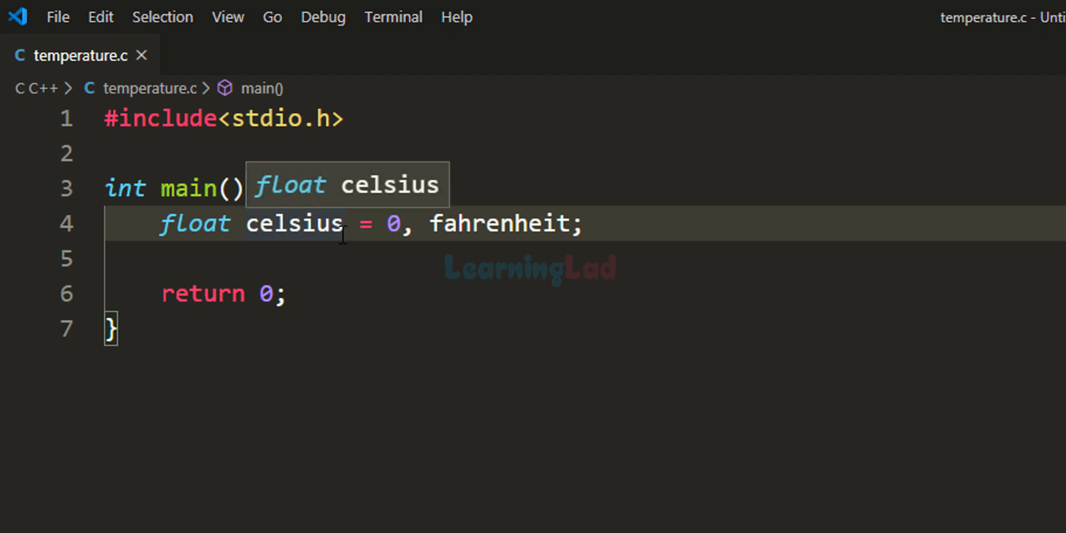
Step: Add a brace and blank lines below the declaration for more code
text({)
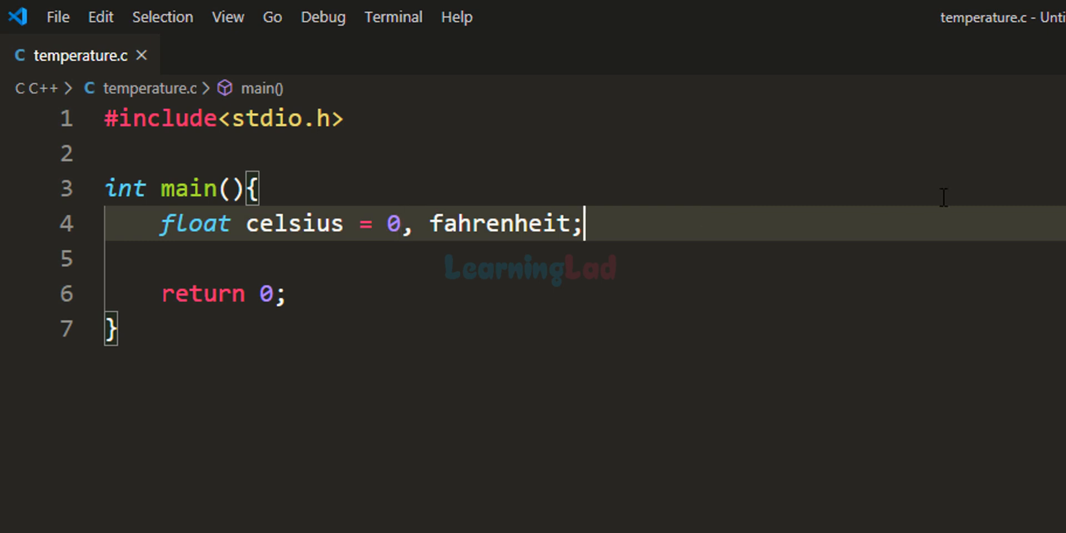
key(Enter)
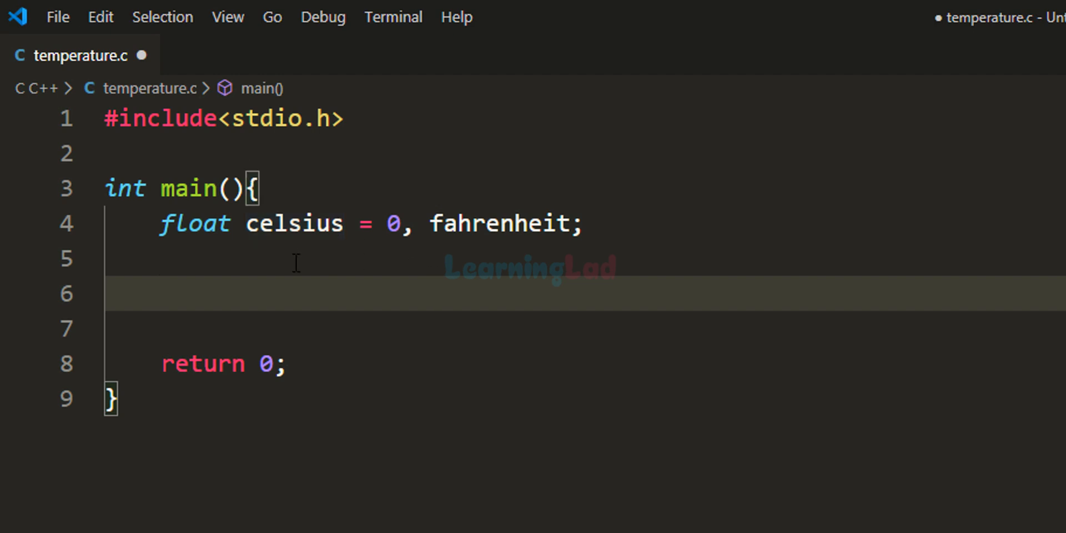
mouse_move(807, 334)
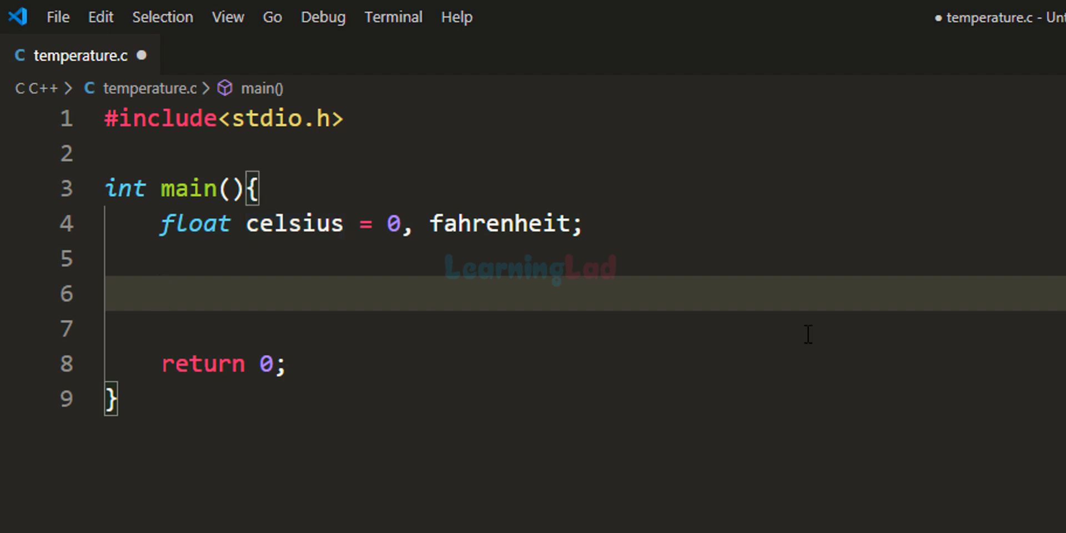
Step: Write the parenthesised expression ( celsius * 1.8 ) using the celsius suggestion
text(())
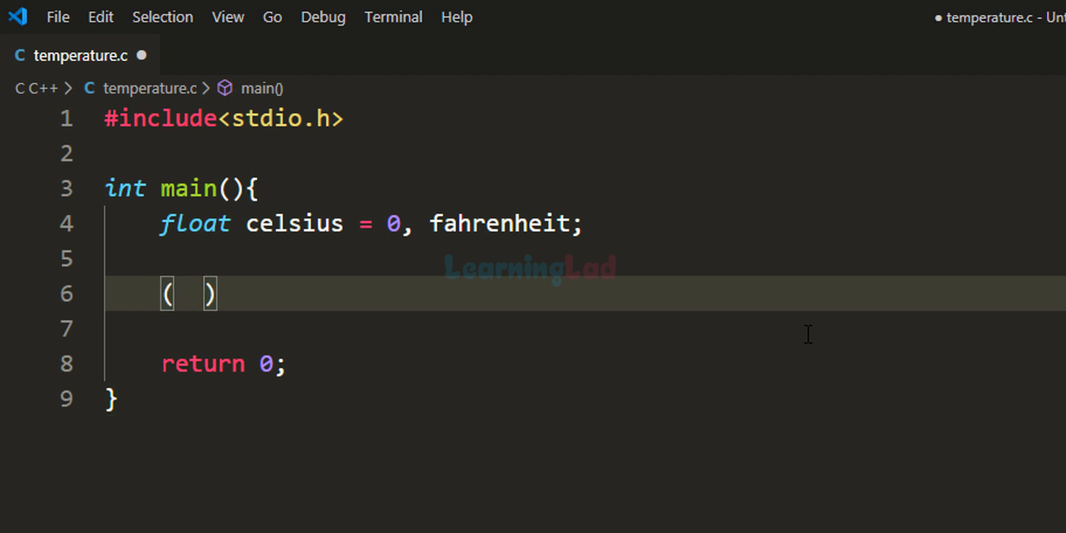
text(cel)
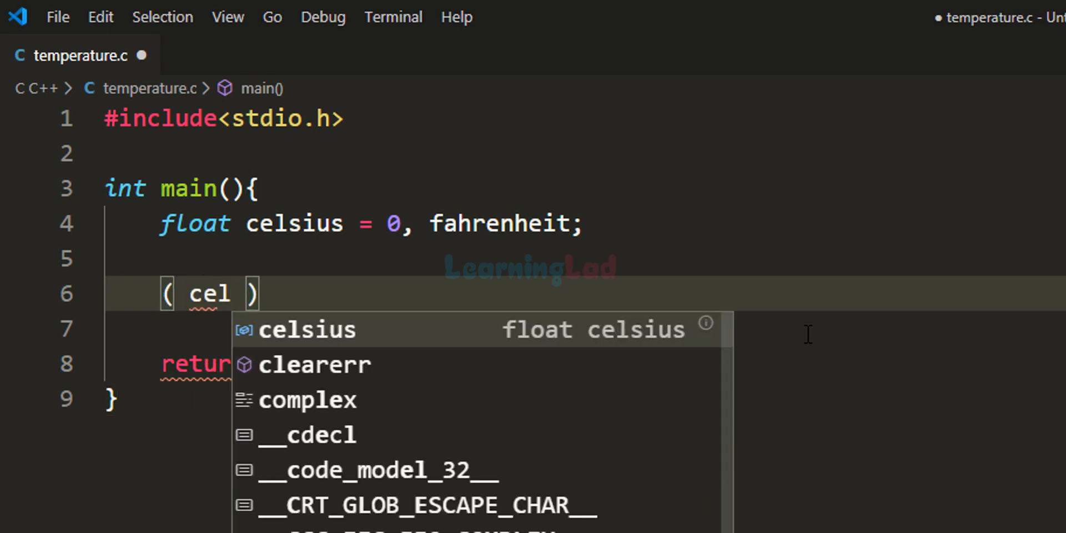
key(Tab)
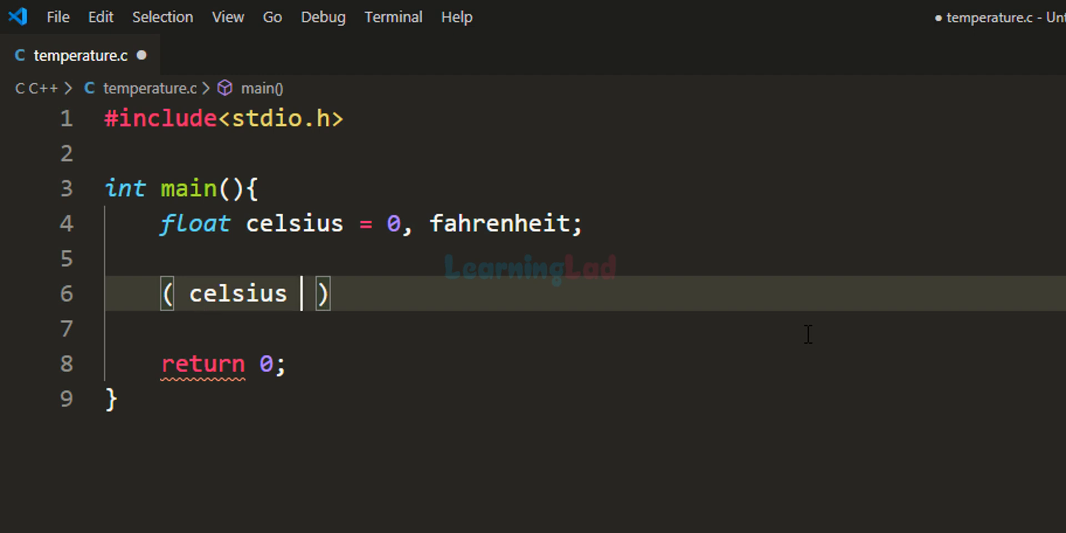
text(*)
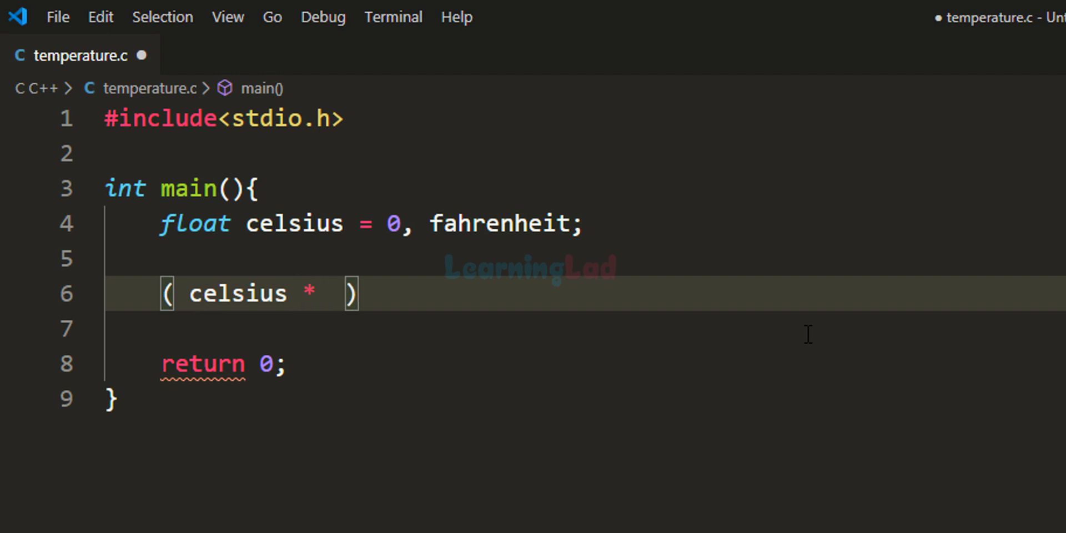
text(1.8)
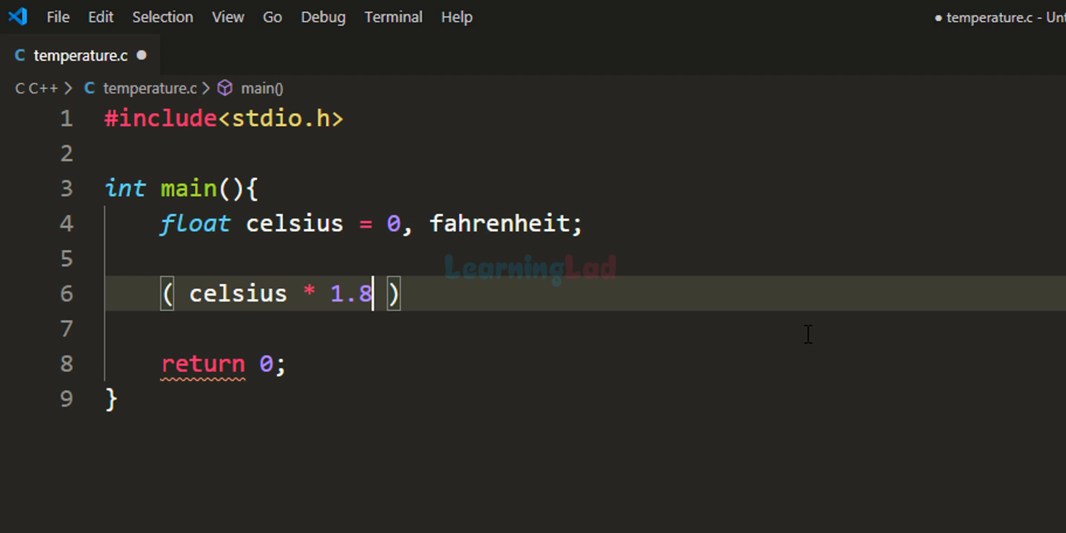
mouse_move(462, 299)
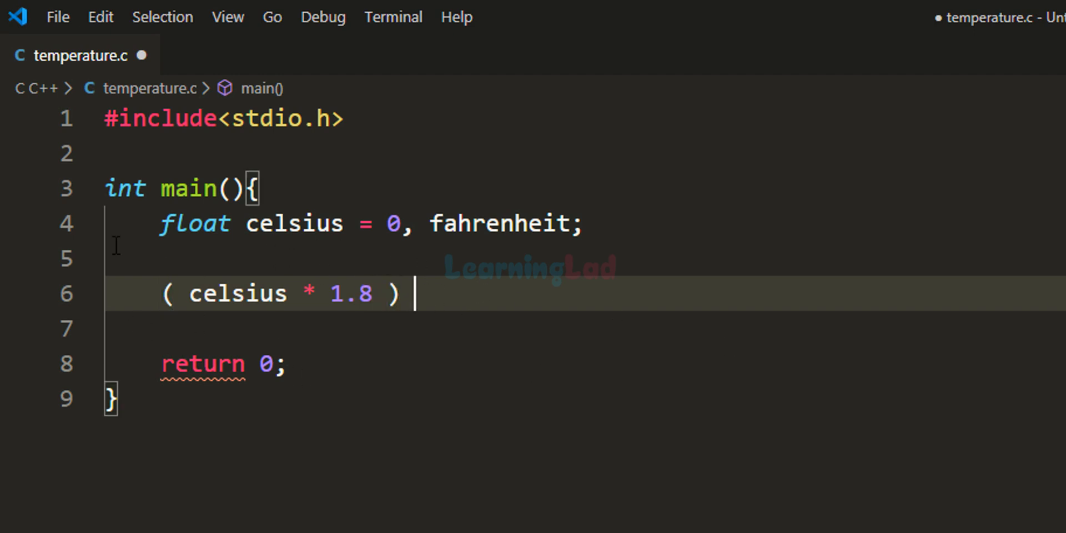
Step: Complete the statement as fahrenheit = ( celsius * 1.8 ) + 32; and move to its end
drag(190, 293, 373, 293)
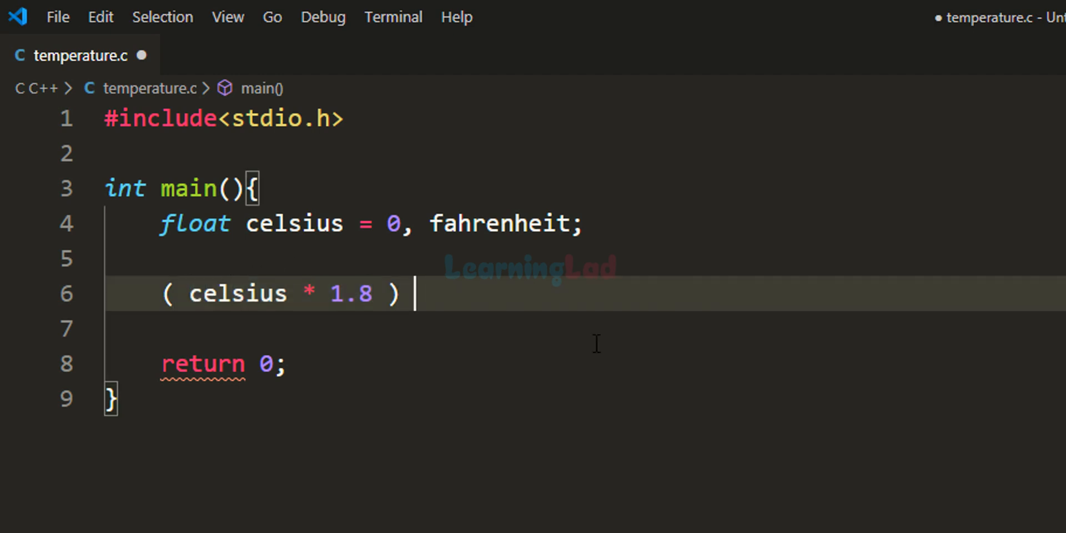
text(+)
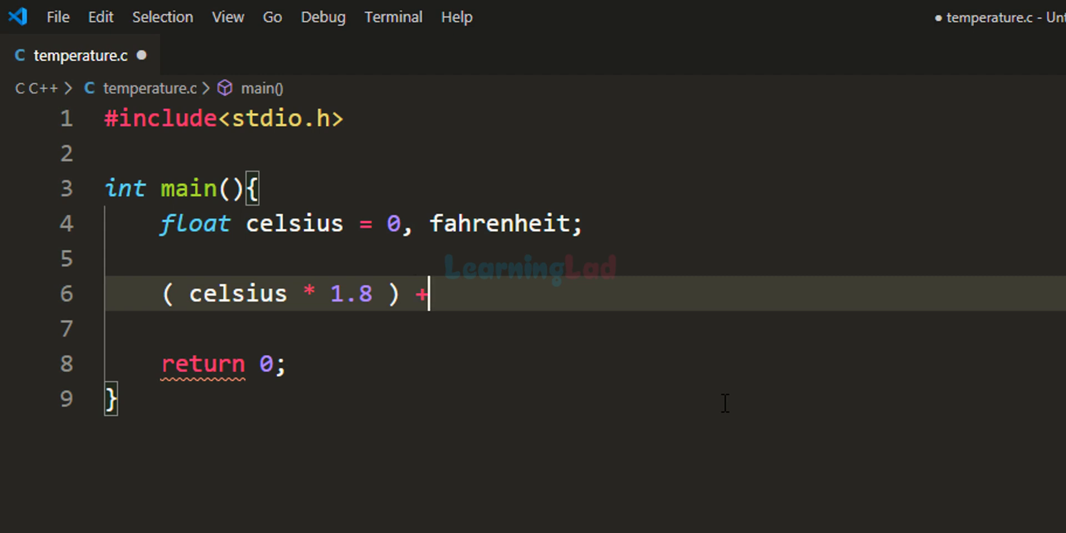
text(32)
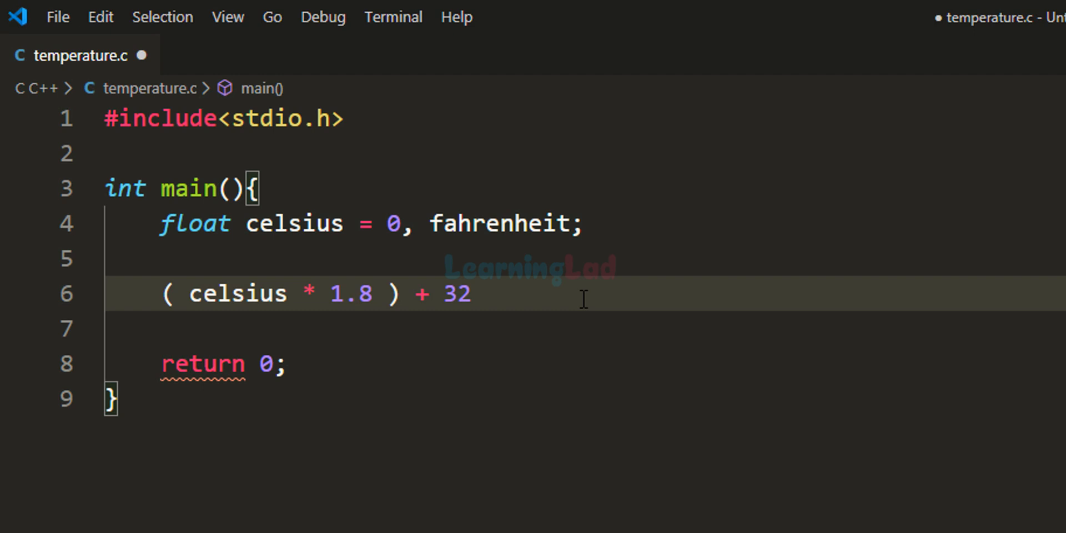
text(;)
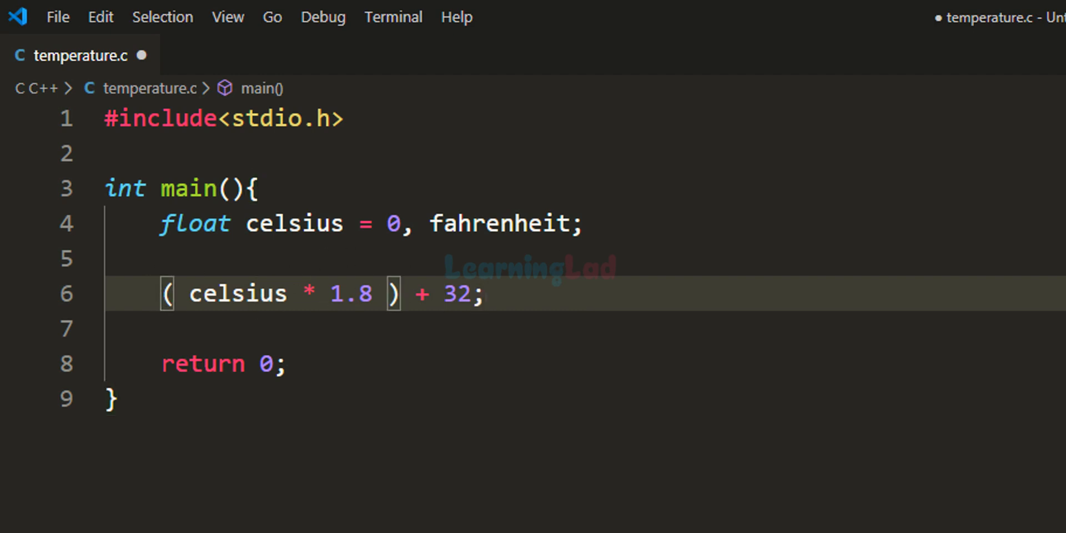
text(fahrenheit =)
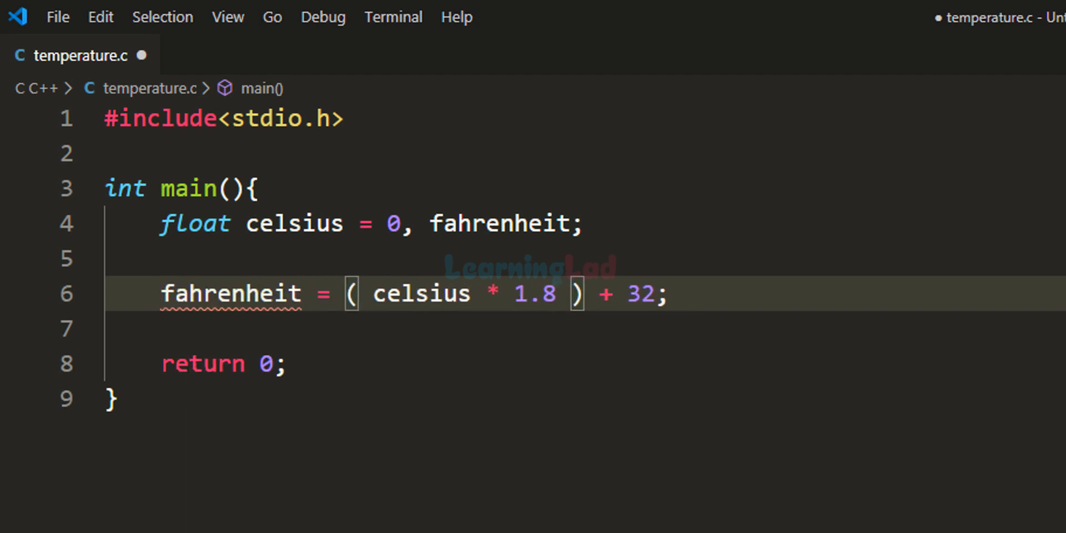
click(669, 294)
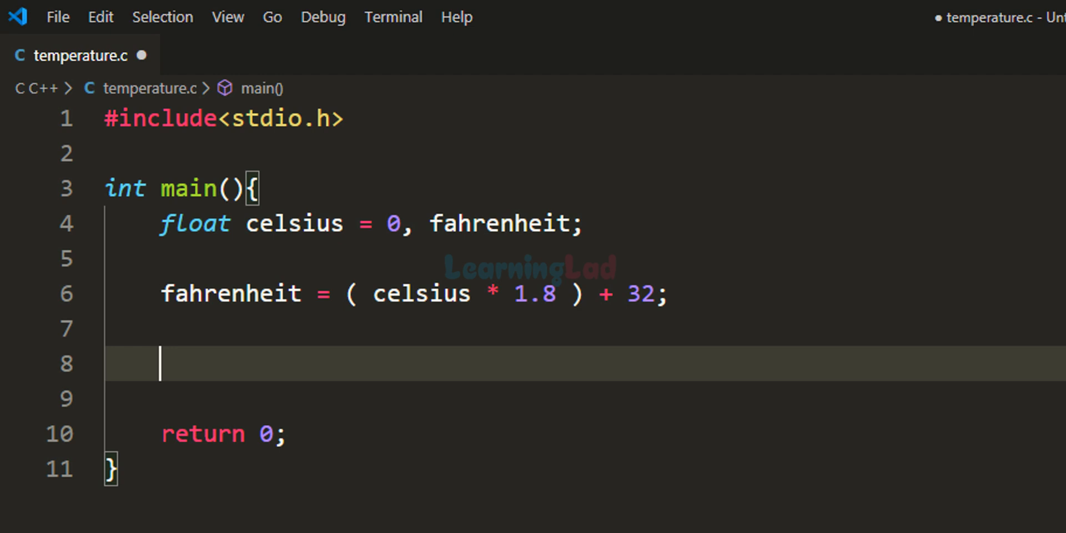
Step: Write printf("%f Celsius = %f Fahrenheit",celsius,fahrenheit); and save temperature.c
text(printf();)
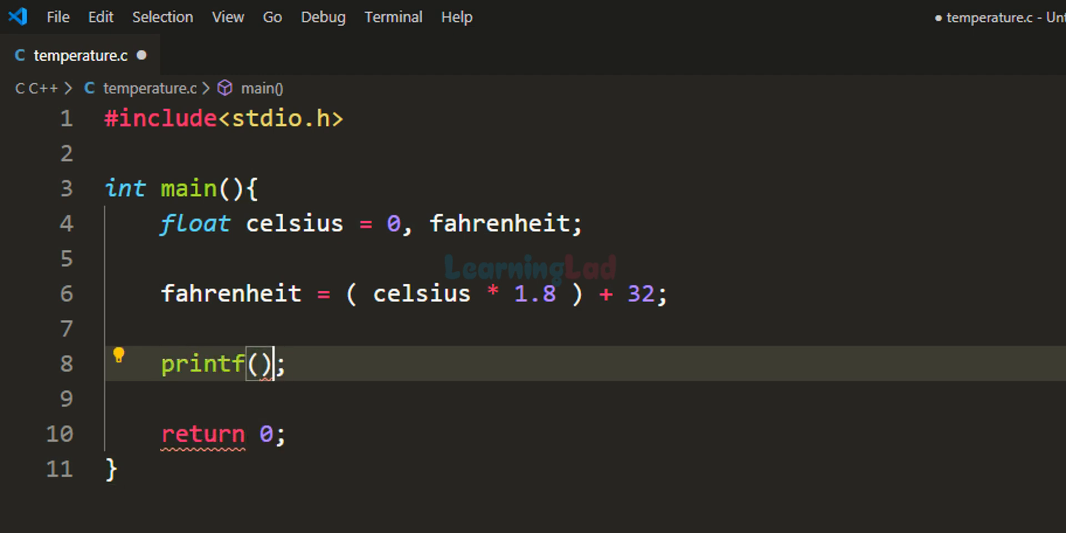
text("")
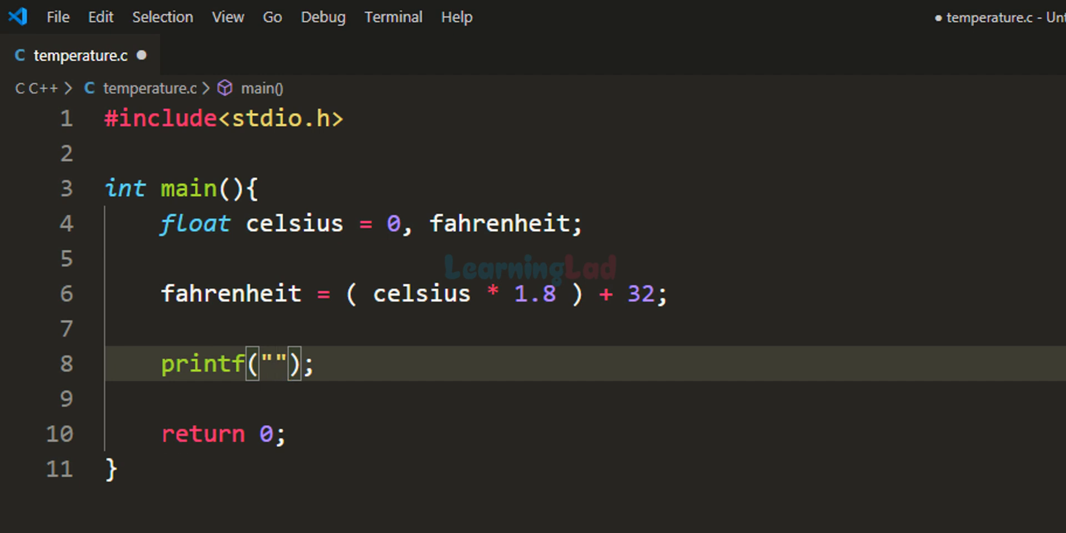
text(%f Celsius =)
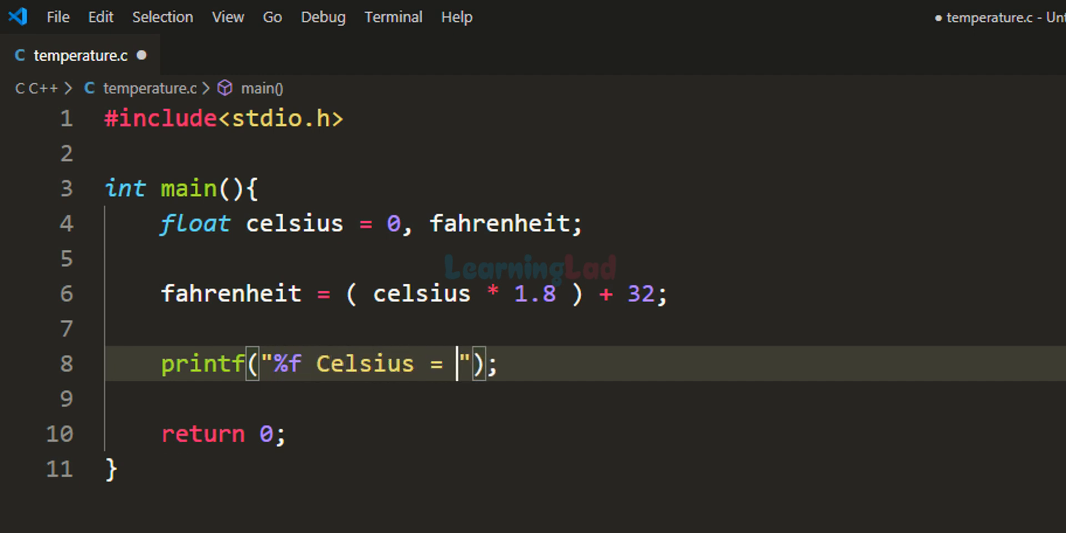
text(%f)
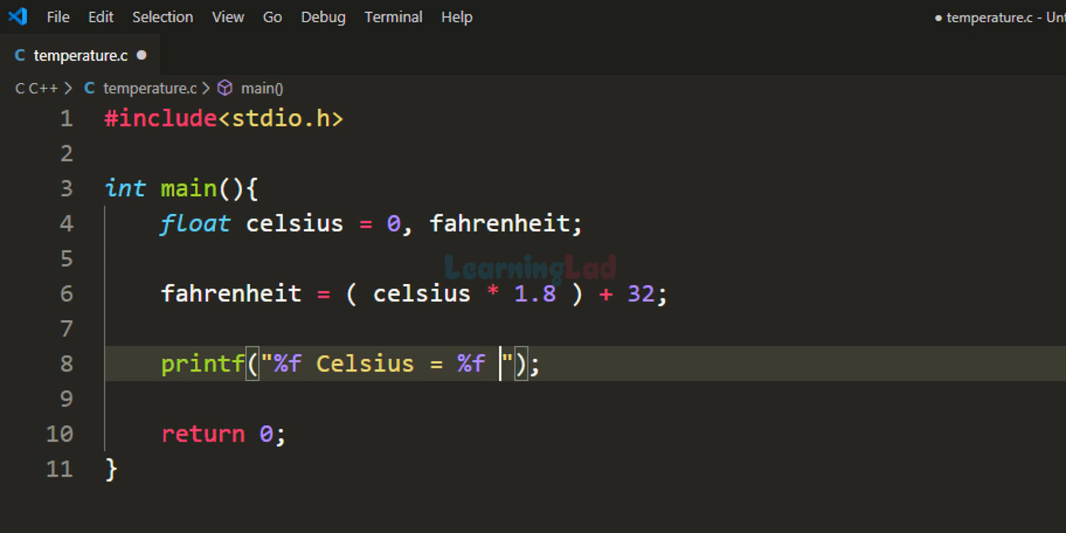
text(Fahrenheit)
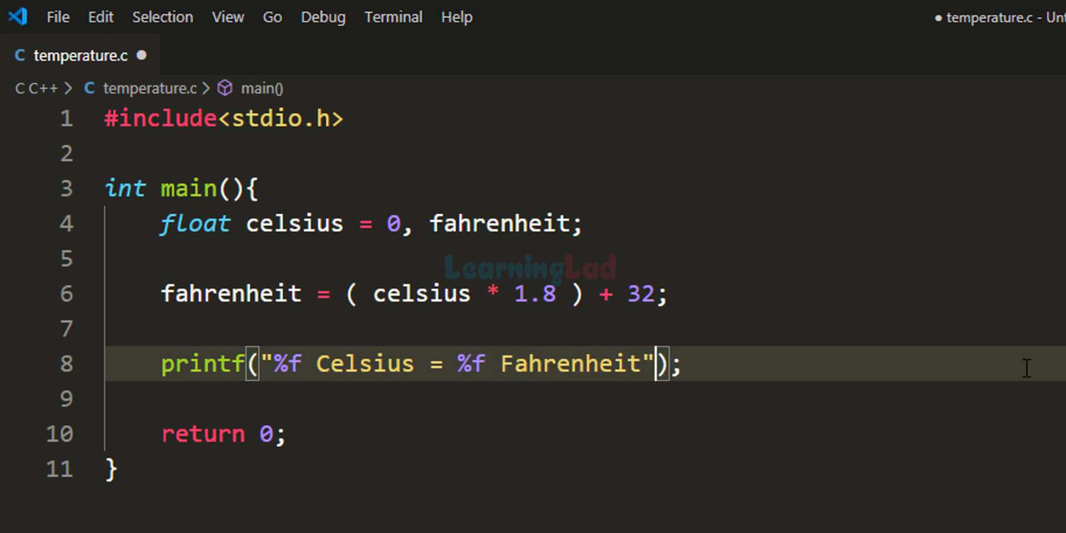
text(,)
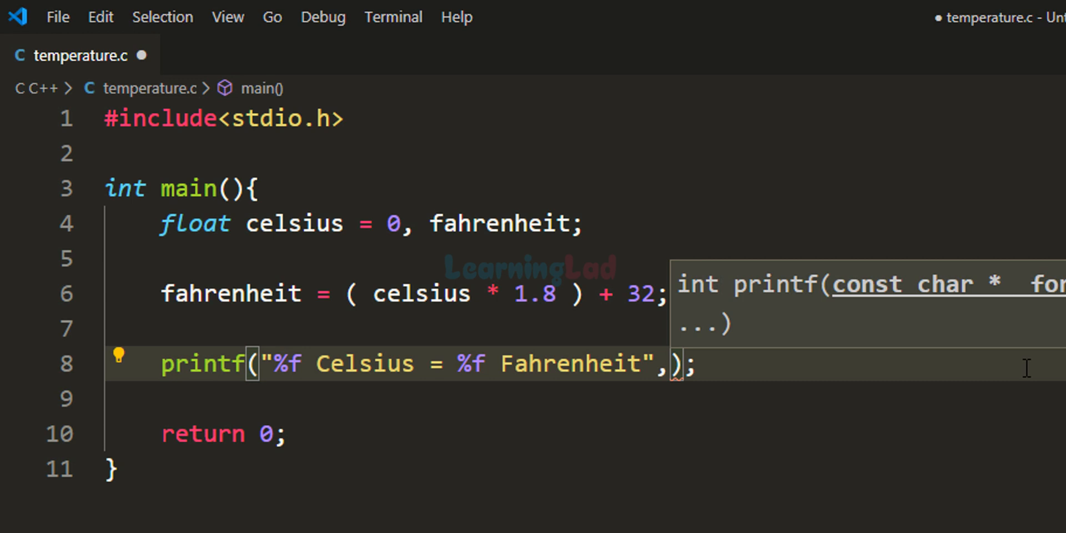
text(celsius)
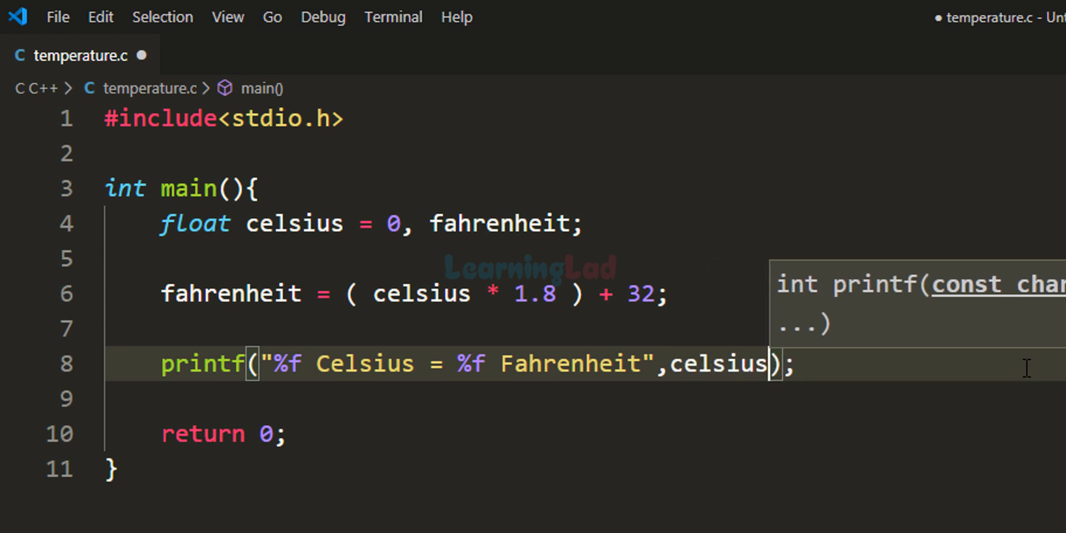
text(,fahrenheit)
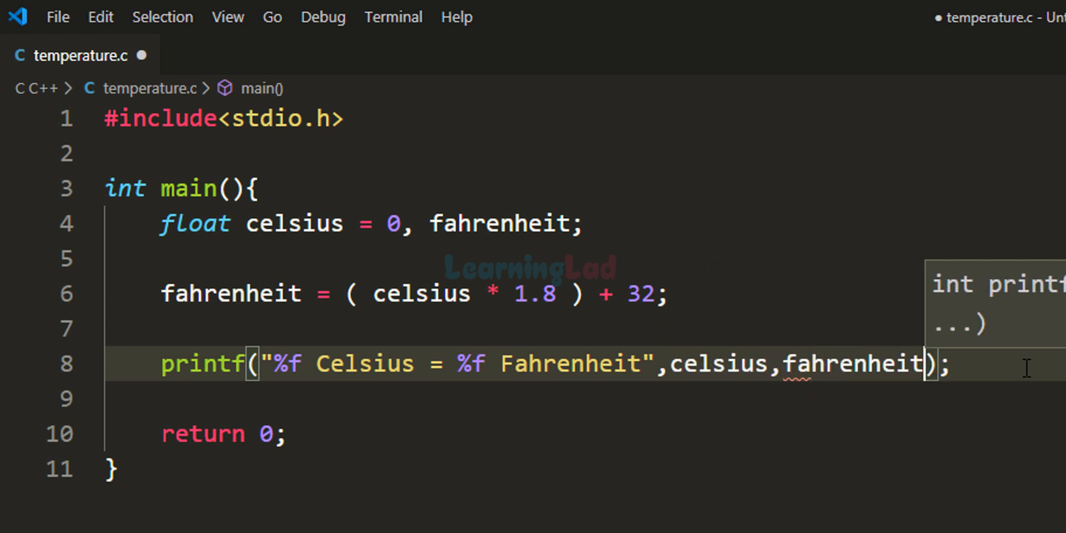
key(ctrl+s)
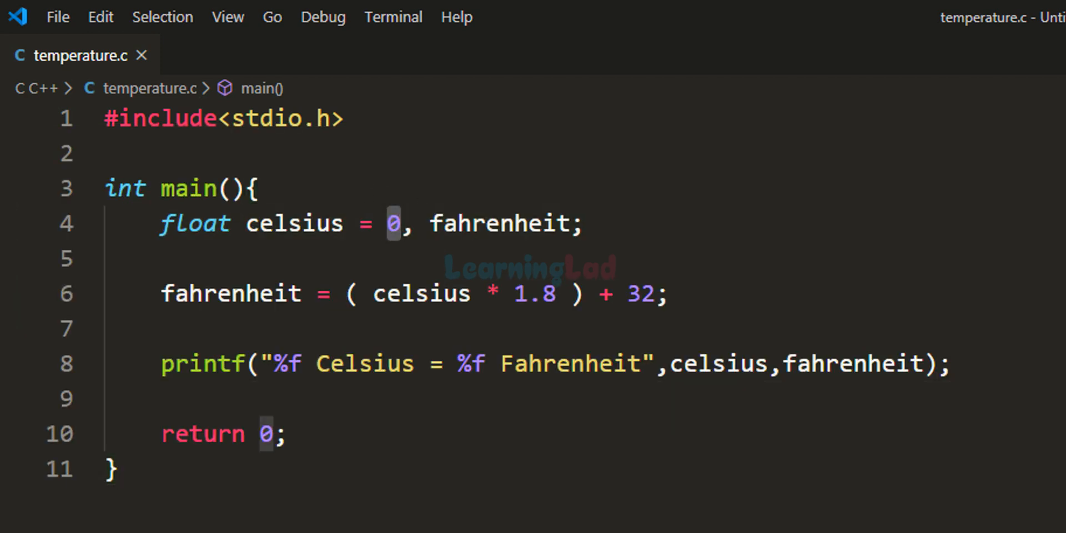
Step: Change the celsius initial value from 0 to 37
text(37)
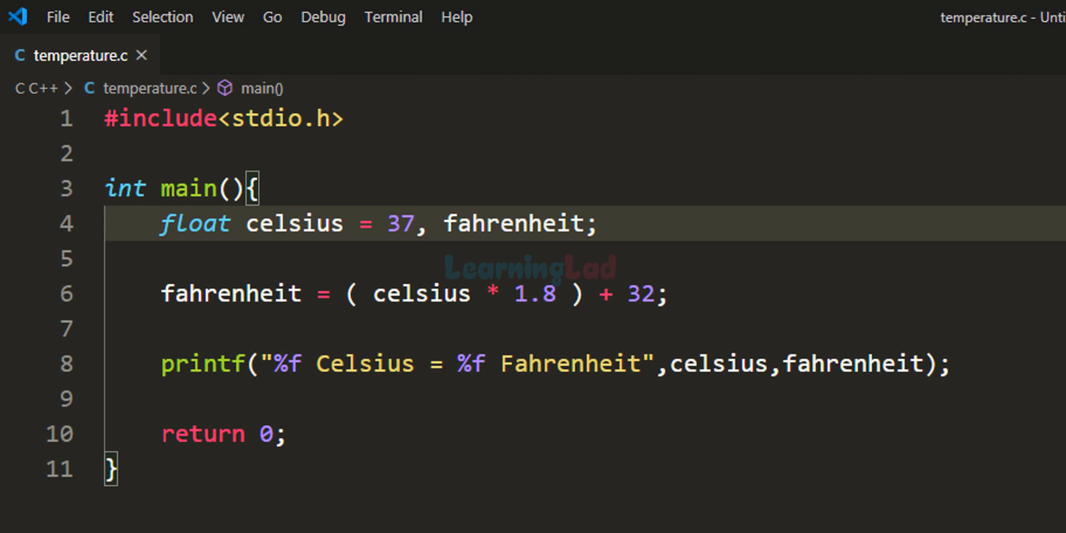